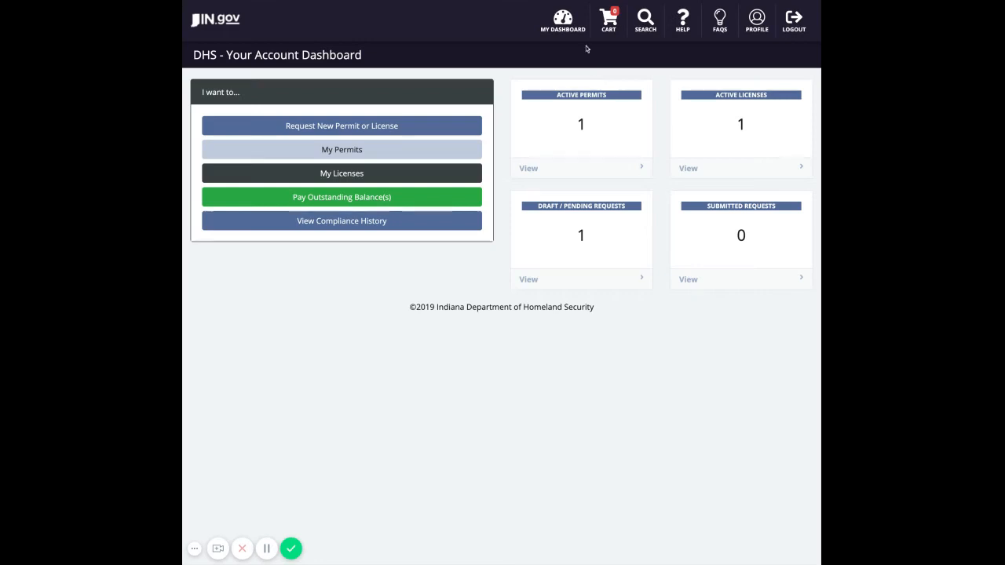
{"action": "mouse_move", "coordinate": [694, 47]}
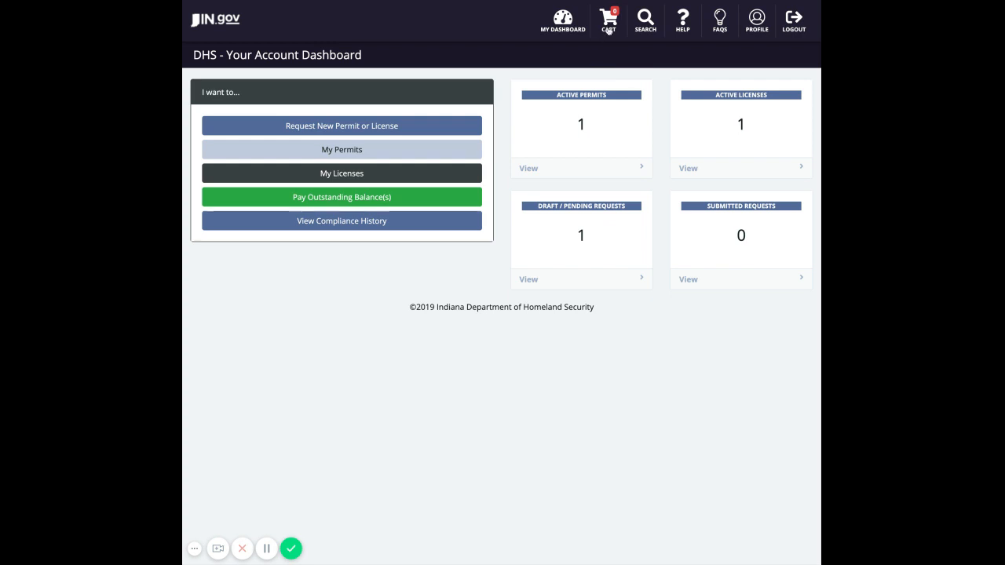
{"action": "mouse_move", "coordinate": [724, 34]}
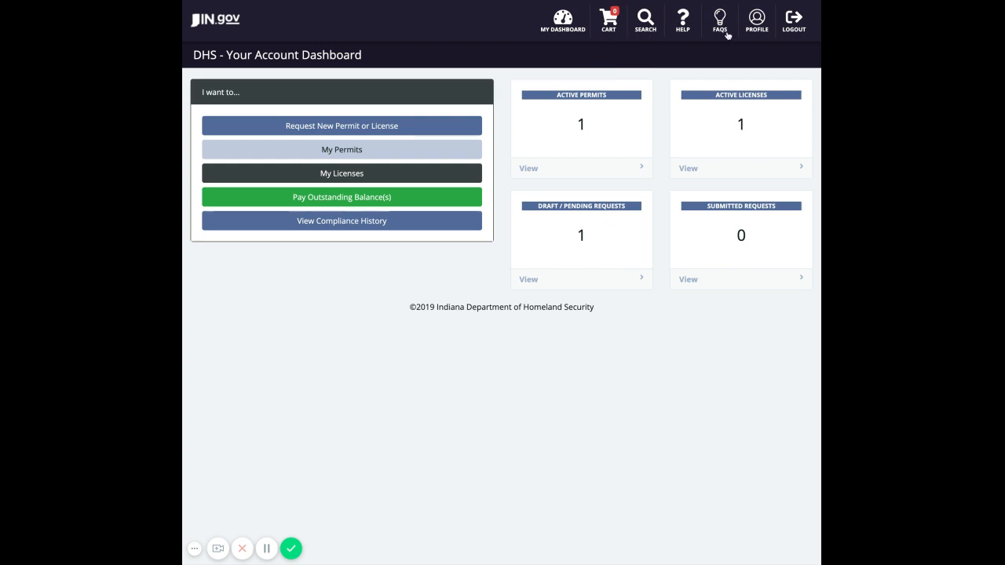
{"action": "mouse_move", "coordinate": [756, 37]}
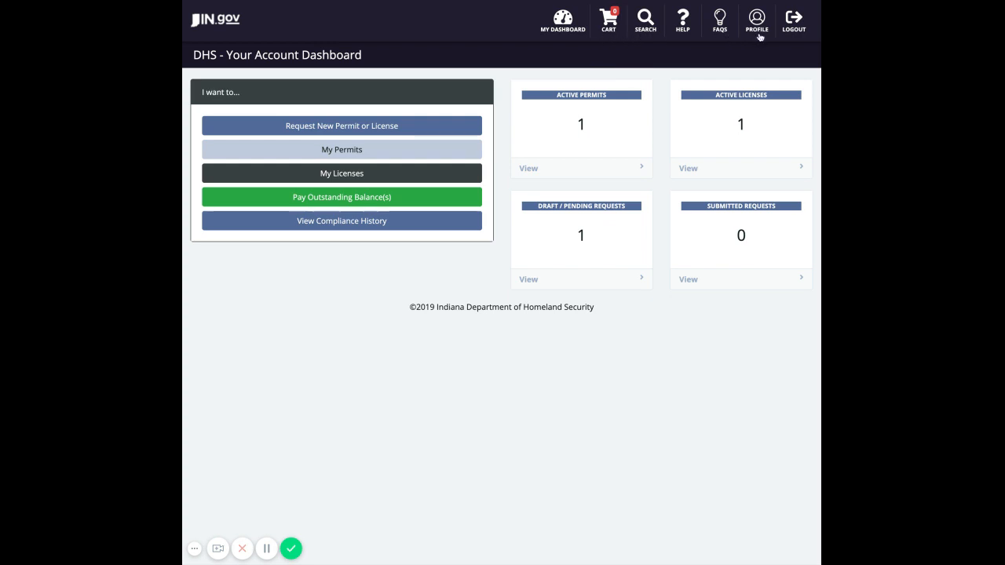
{"action": "mouse_move", "coordinate": [793, 27]}
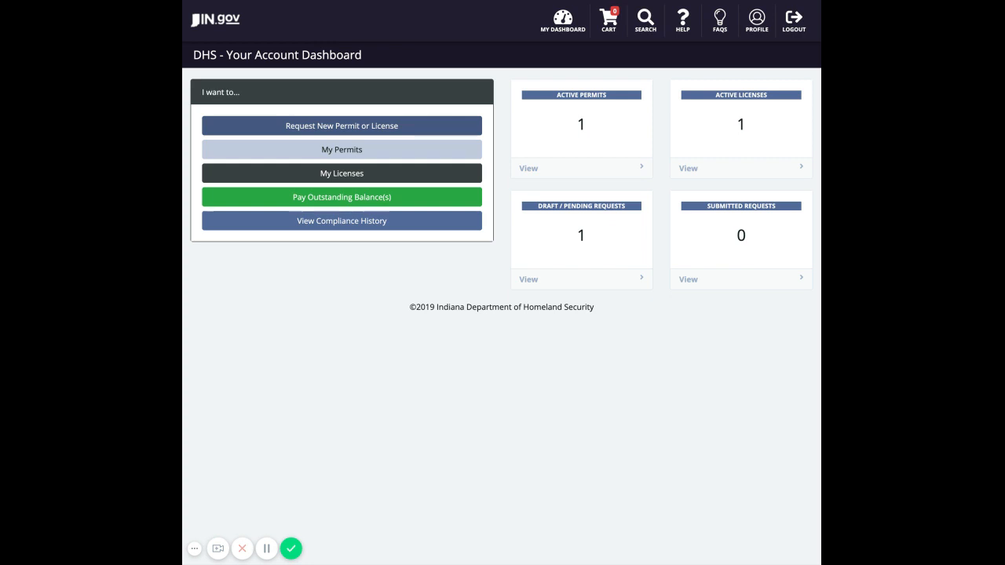
{"action": "mouse_move", "coordinate": [458, 145]}
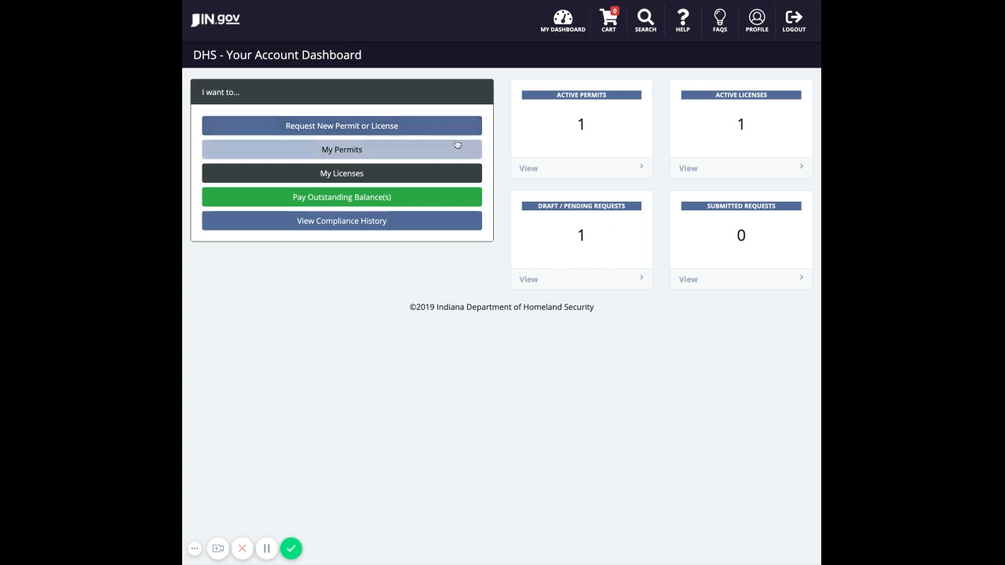
{"action": "mouse_move", "coordinate": [437, 181]}
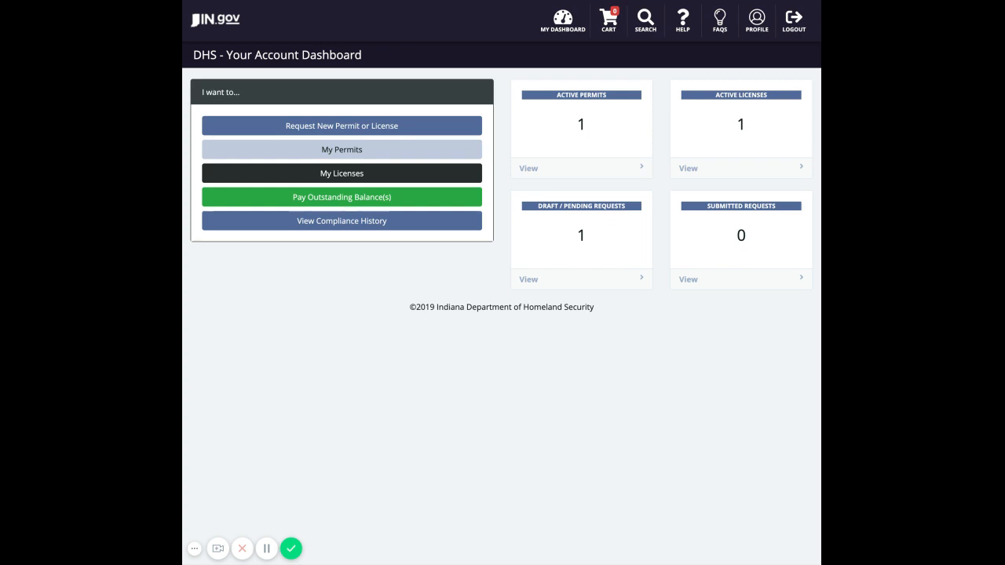
{"action": "mouse_move", "coordinate": [428, 197]}
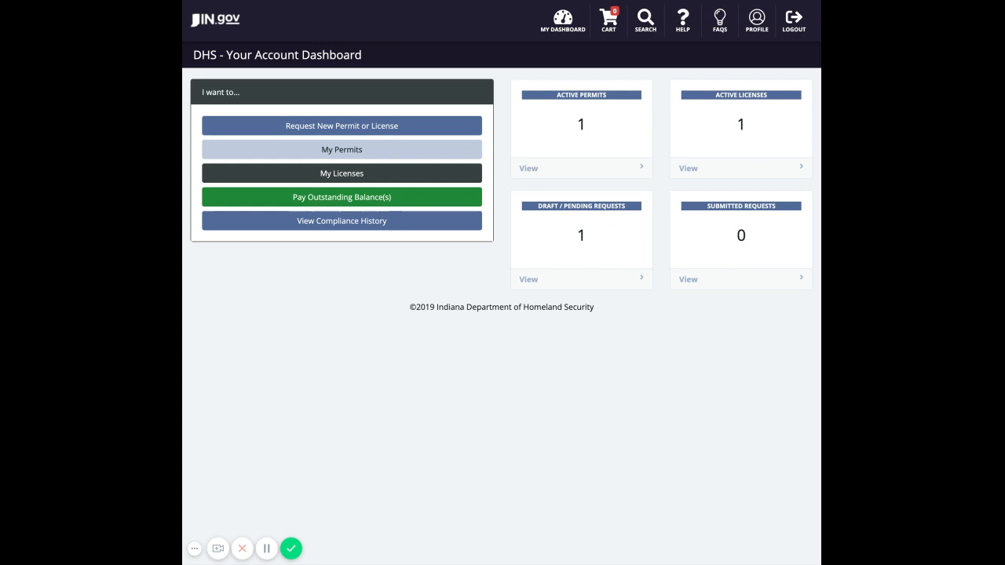
{"action": "mouse_move", "coordinate": [431, 223]}
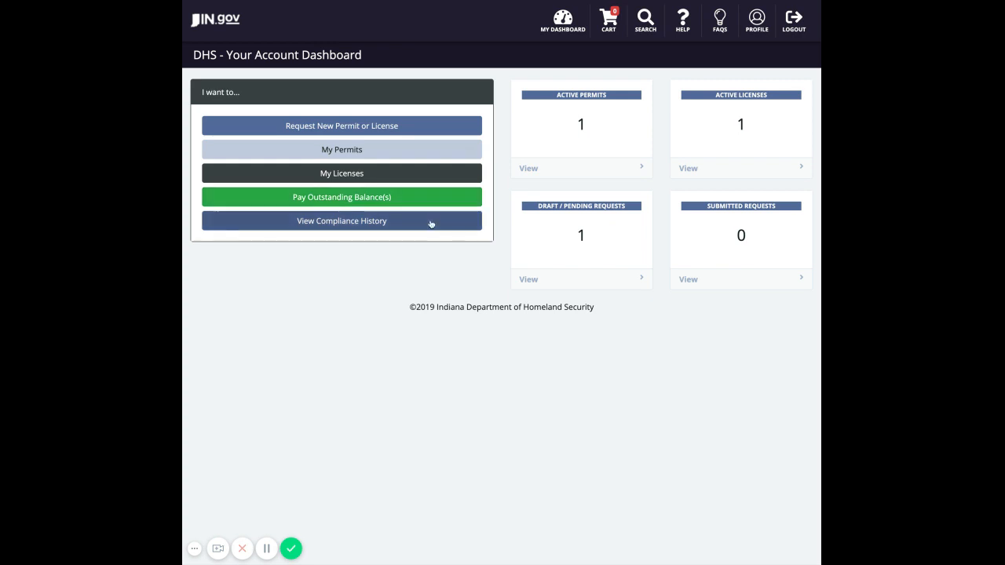